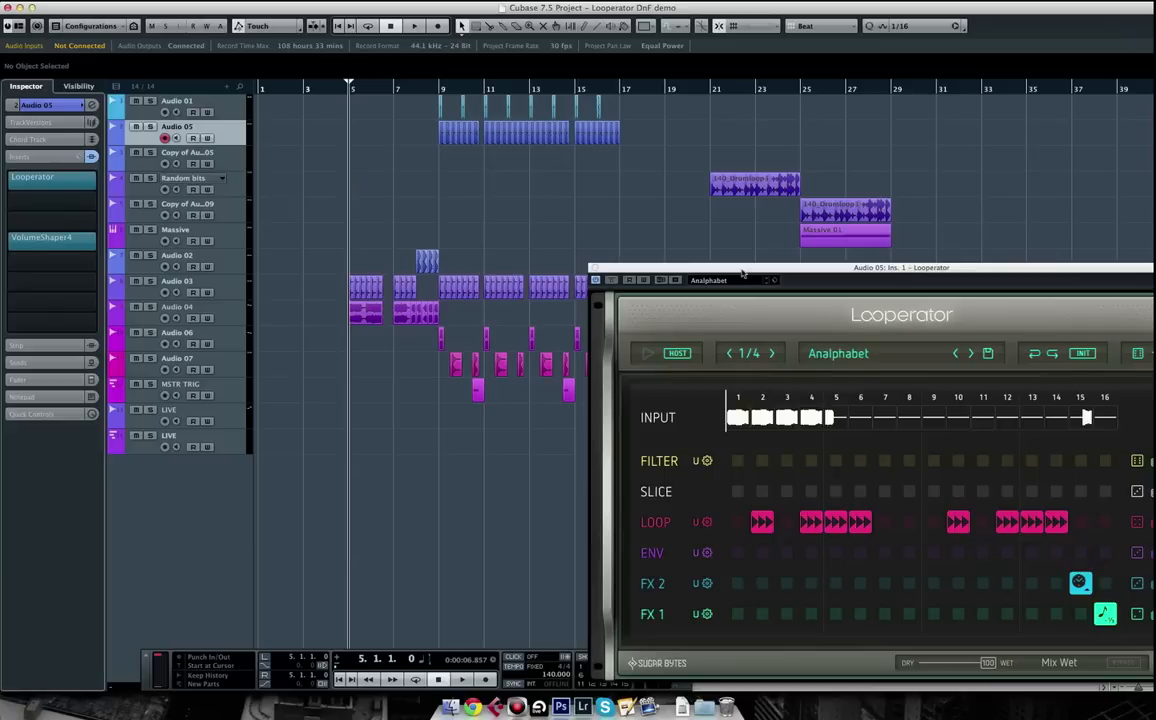
{"action": "mouse_move", "coordinate": [452, 160]}
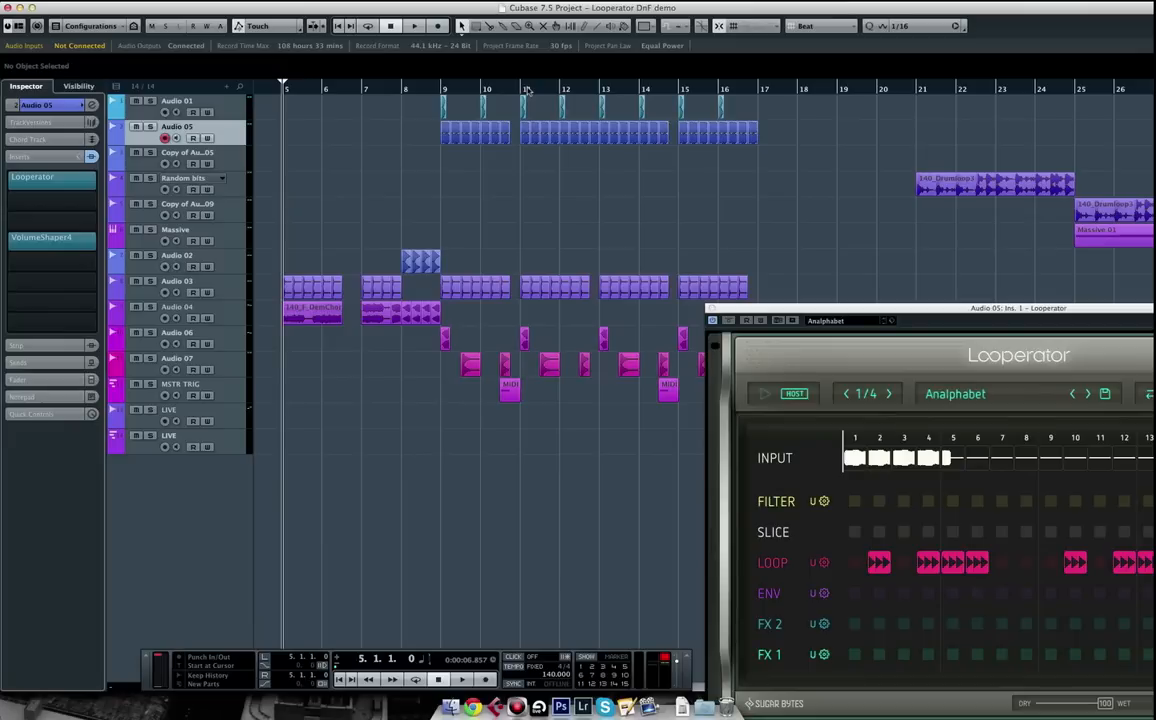
{"action": "mouse_move", "coordinate": [532, 212]}
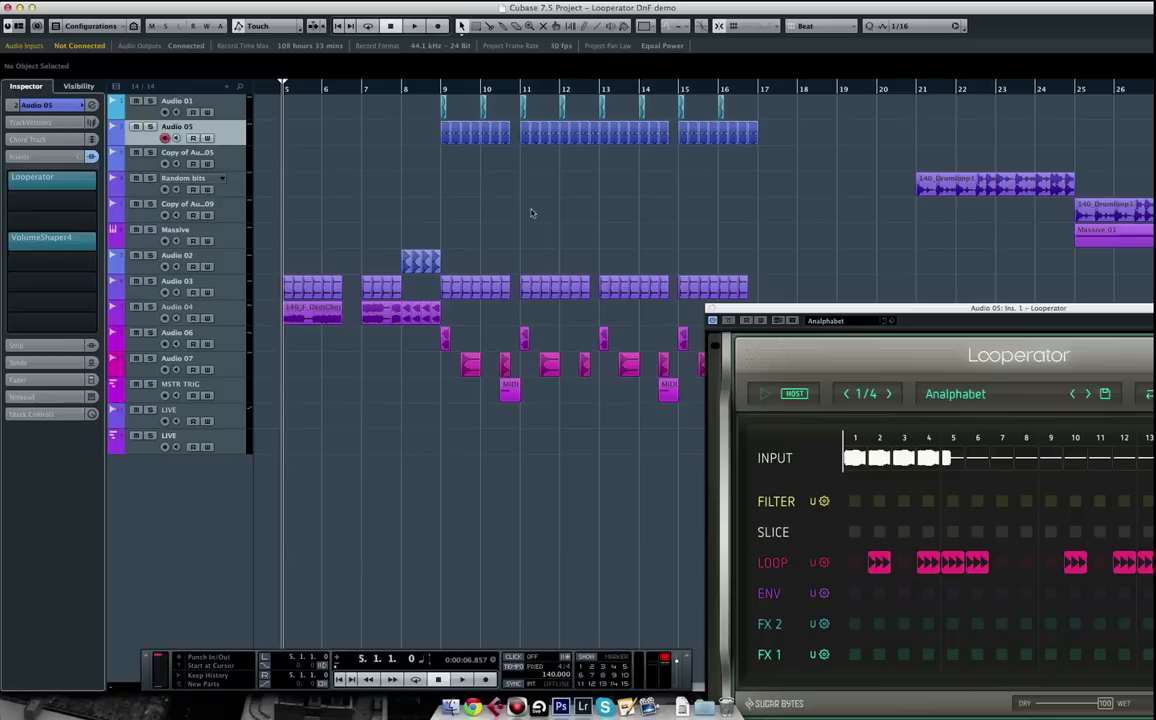
Move the Looperator panel aside, toggle a loop step, and close the Audio 05 Looperator window
{"action": "left_click", "coordinate": [412, 24]}
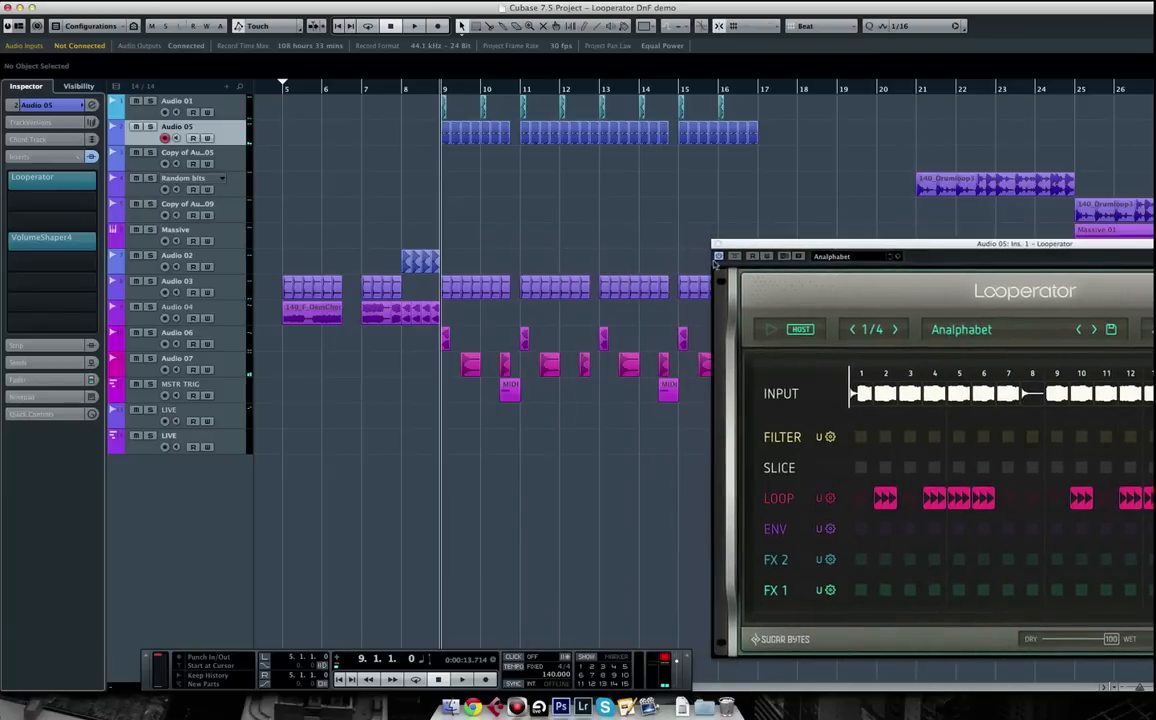
{"action": "mouse_move", "coordinate": [560, 236]}
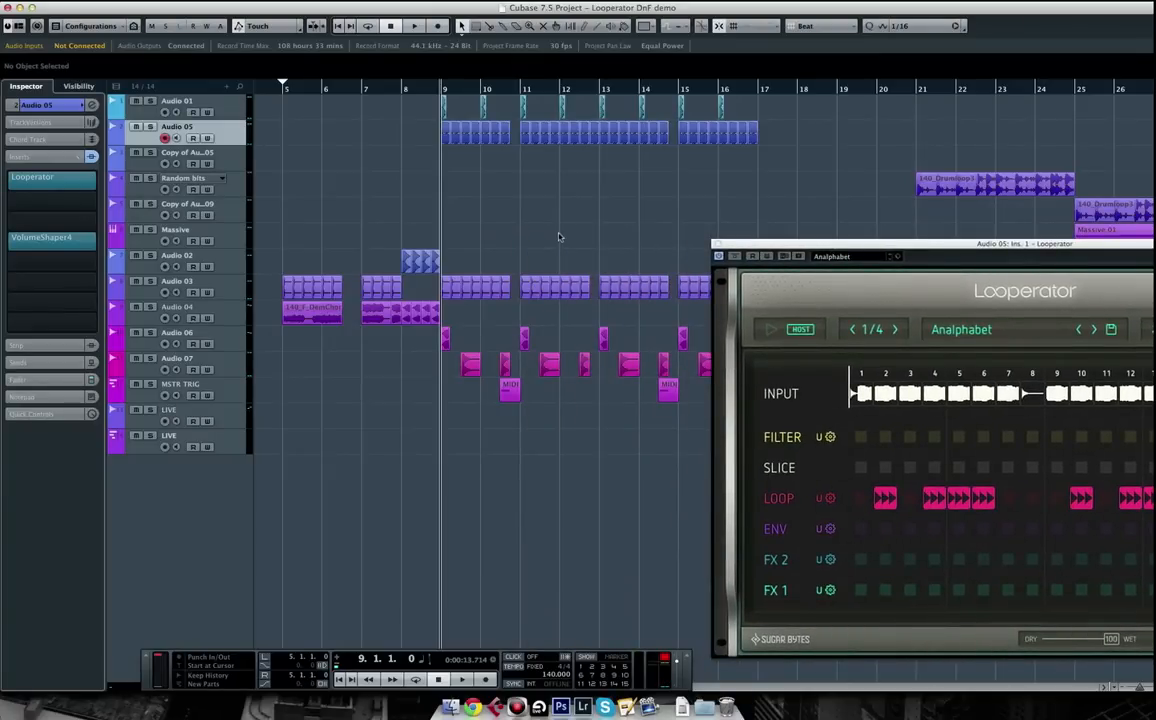
{"action": "mouse_move", "coordinate": [442, 188]}
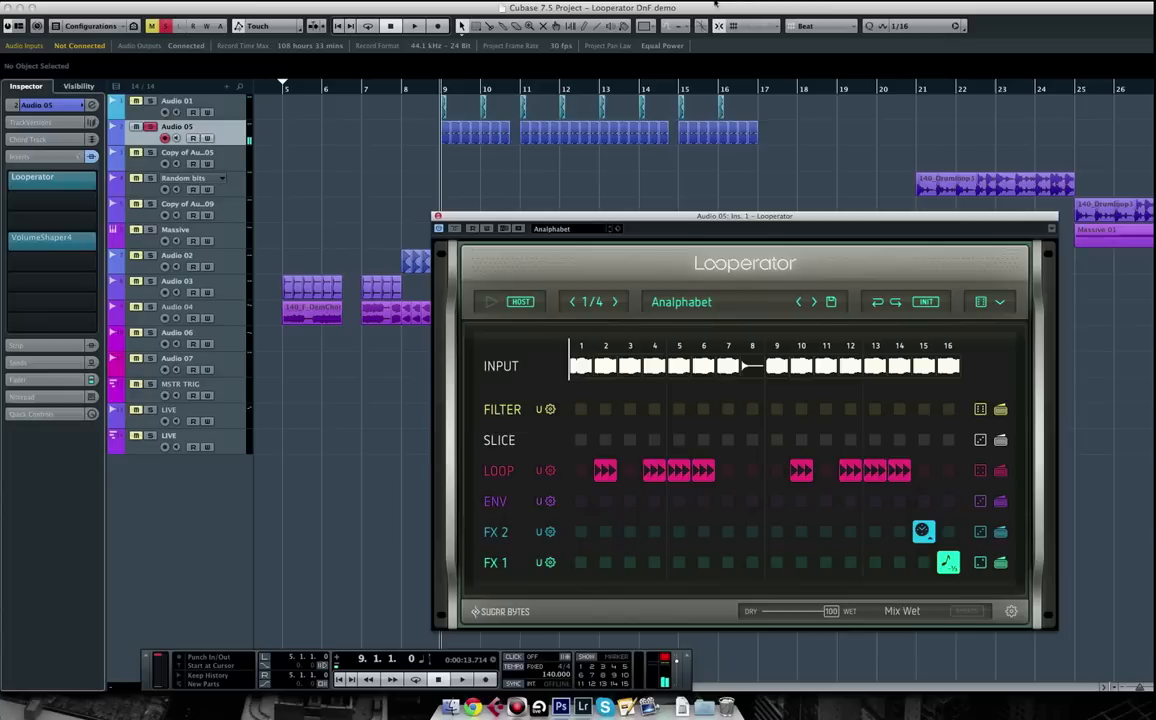
{"action": "left_click_drag", "start_coordinate": [744, 216], "coordinate": [824, 228]}
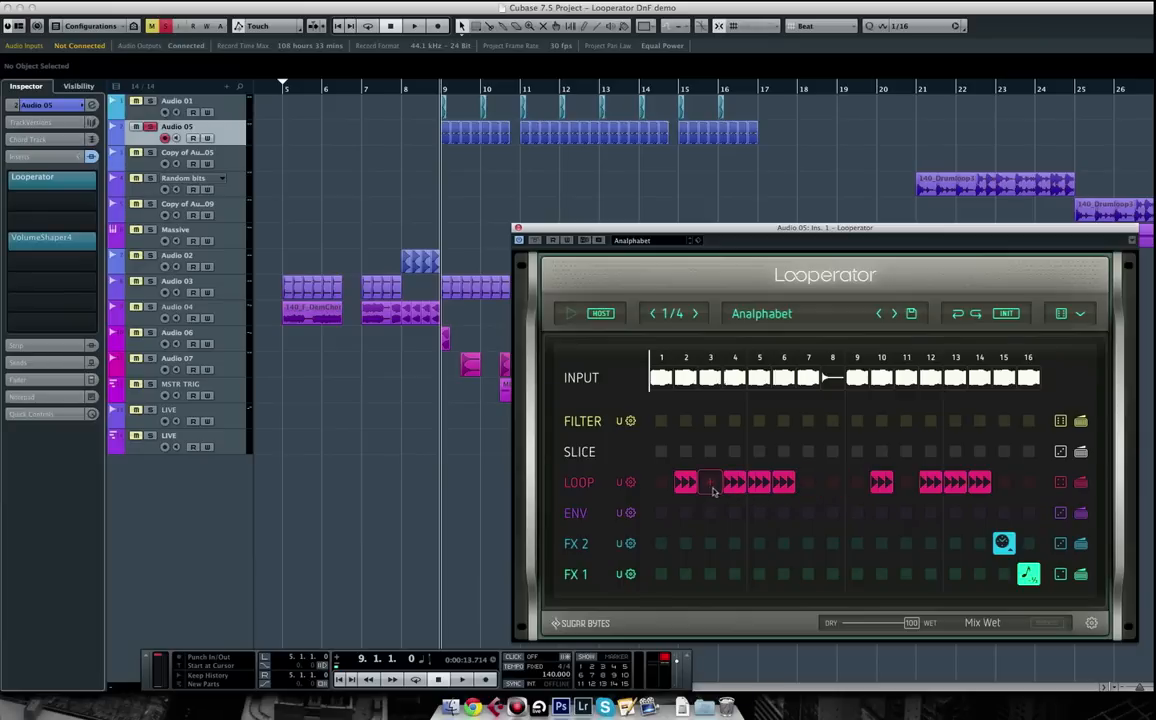
{"action": "left_click", "coordinate": [710, 482]}
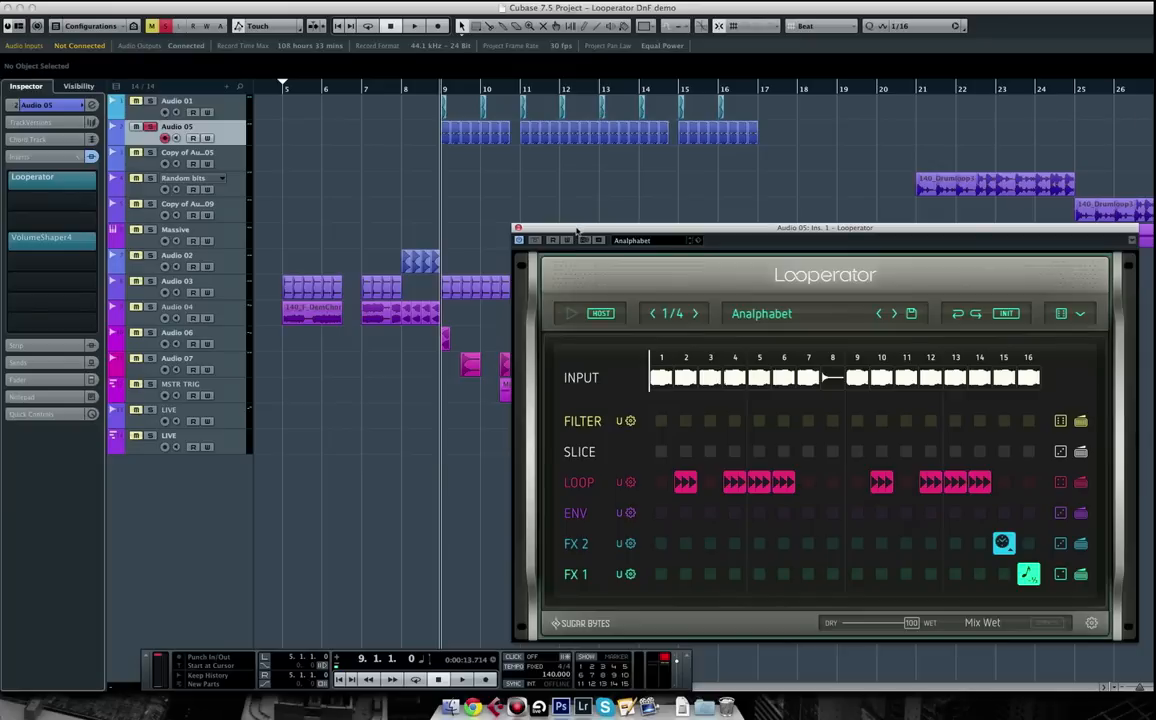
{"action": "left_click", "coordinate": [1132, 240]}
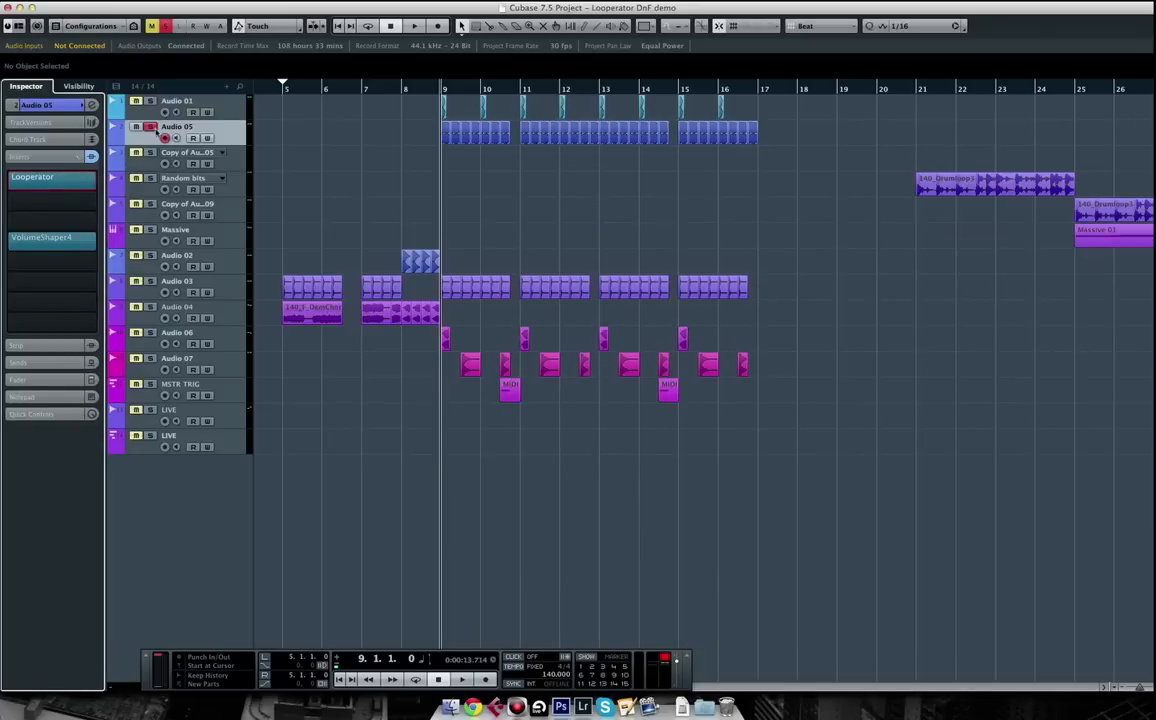
Select the Random bits track to host a fresh Default Looperator instance
{"action": "left_click", "coordinate": [180, 384]}
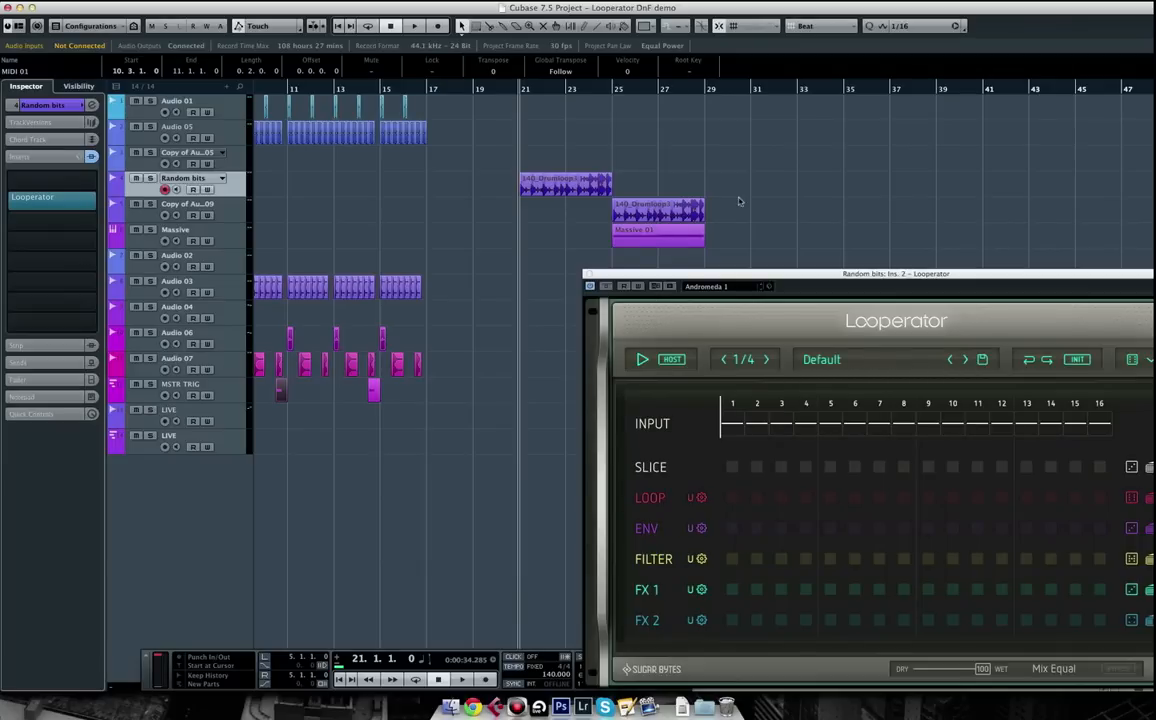
{"action": "left_click", "coordinate": [414, 24]}
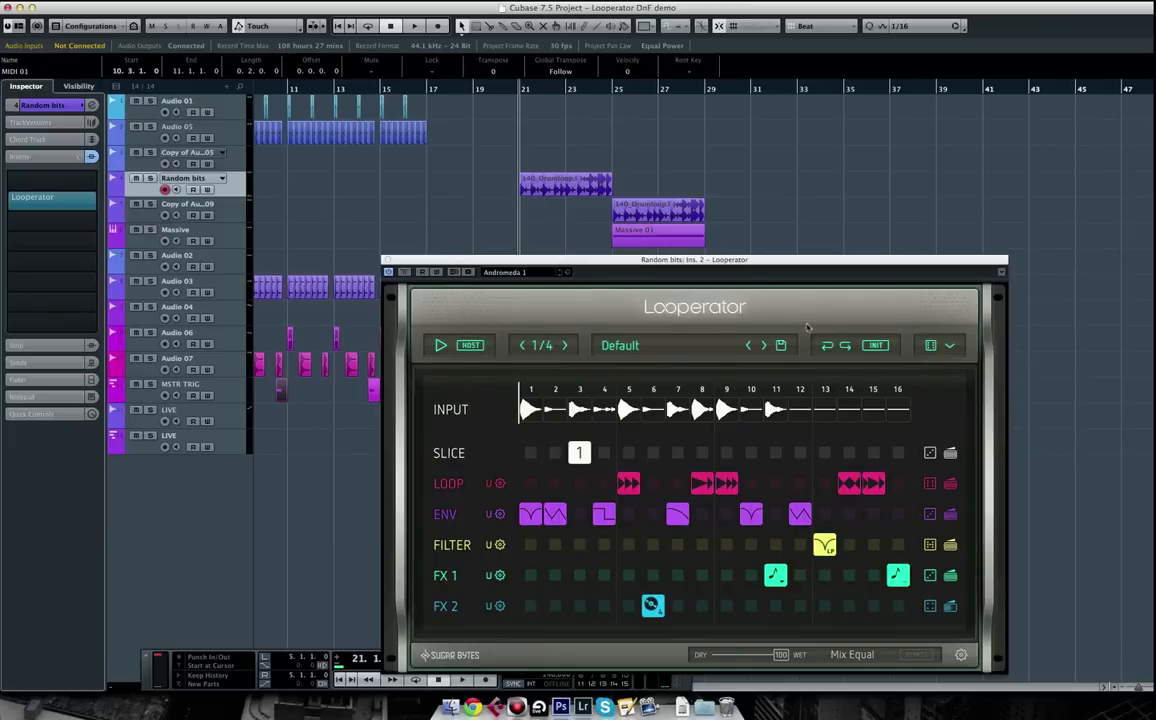
{"action": "left_click", "coordinate": [412, 24]}
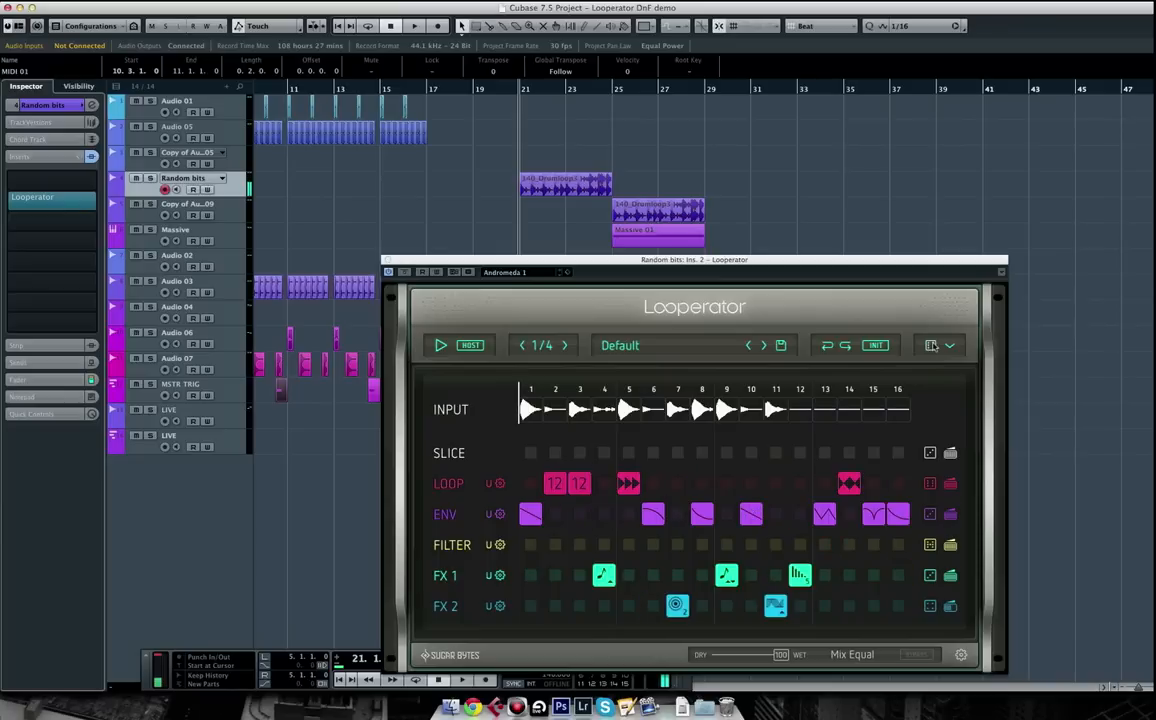
{"action": "left_click", "coordinate": [412, 24]}
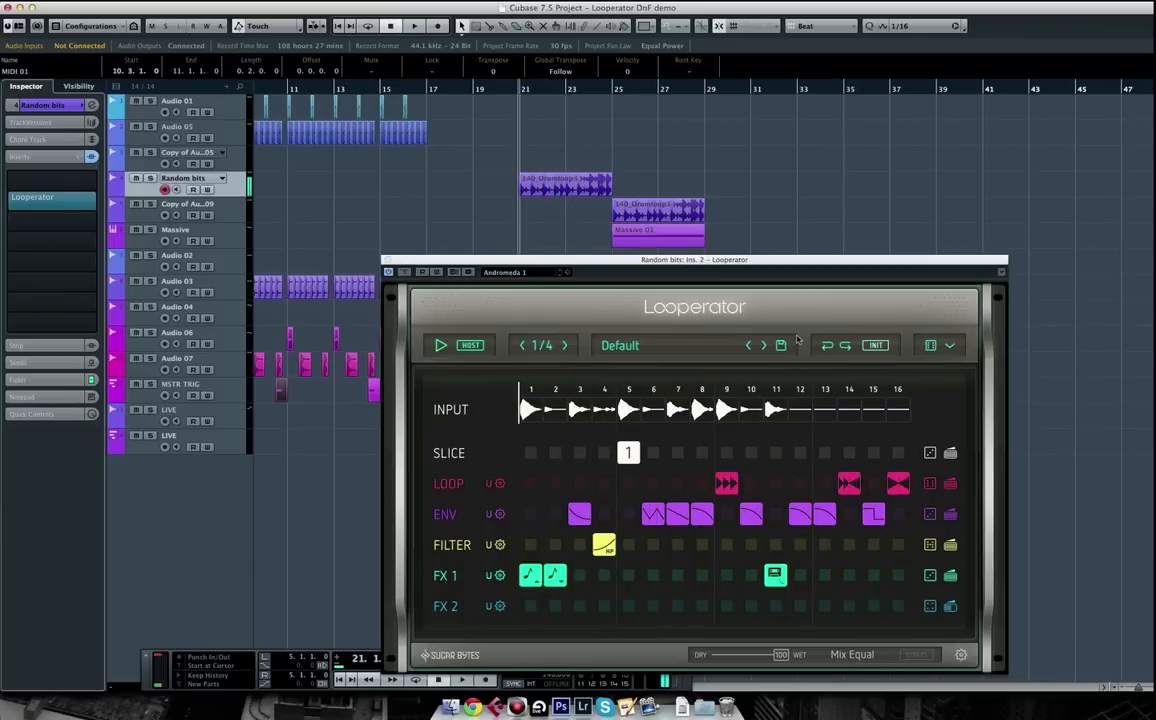
{"action": "left_click", "coordinate": [950, 344]}
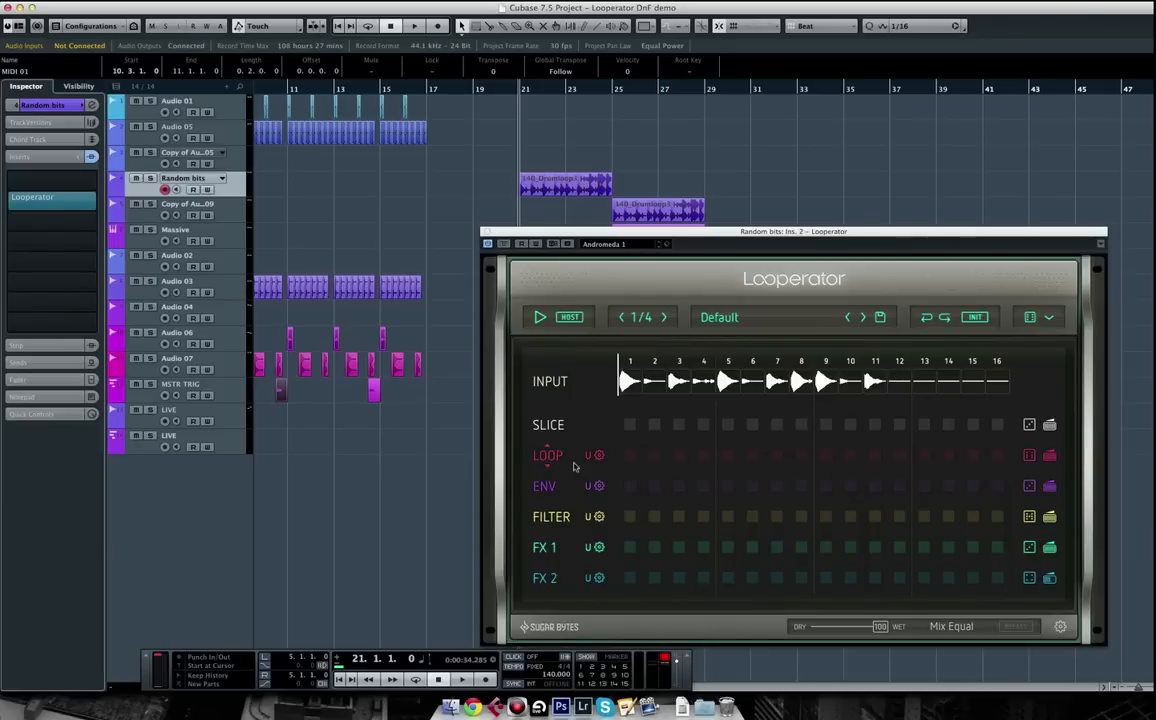
Place loop steps on step 1 and steps 3–4 in the Random bits pattern
{"action": "left_click", "coordinate": [598, 486]}
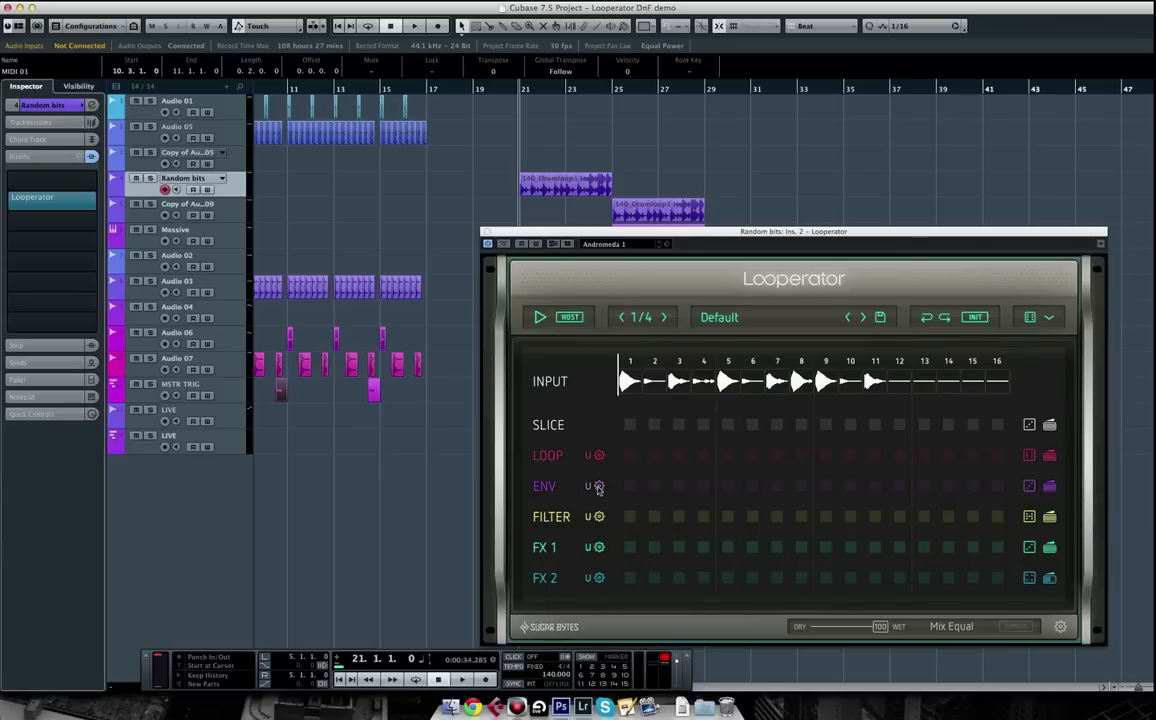
{"action": "left_click", "coordinate": [630, 456]}
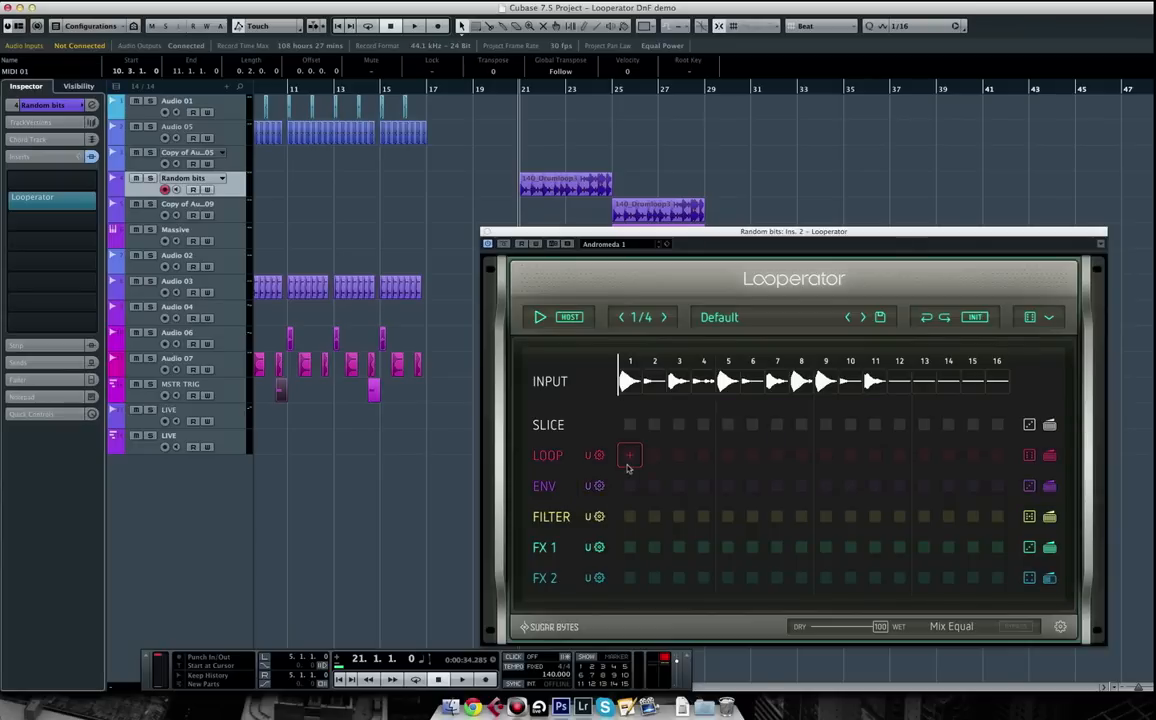
{"action": "mouse_move", "coordinate": [648, 468]}
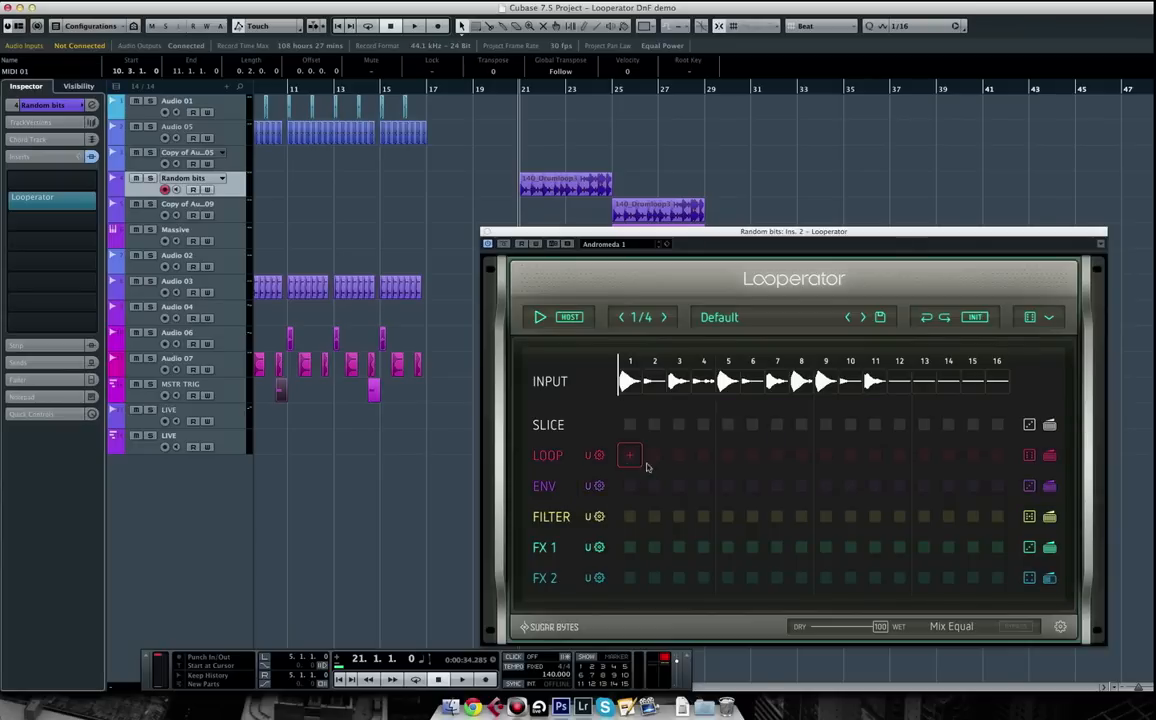
{"action": "left_click", "coordinate": [704, 456]}
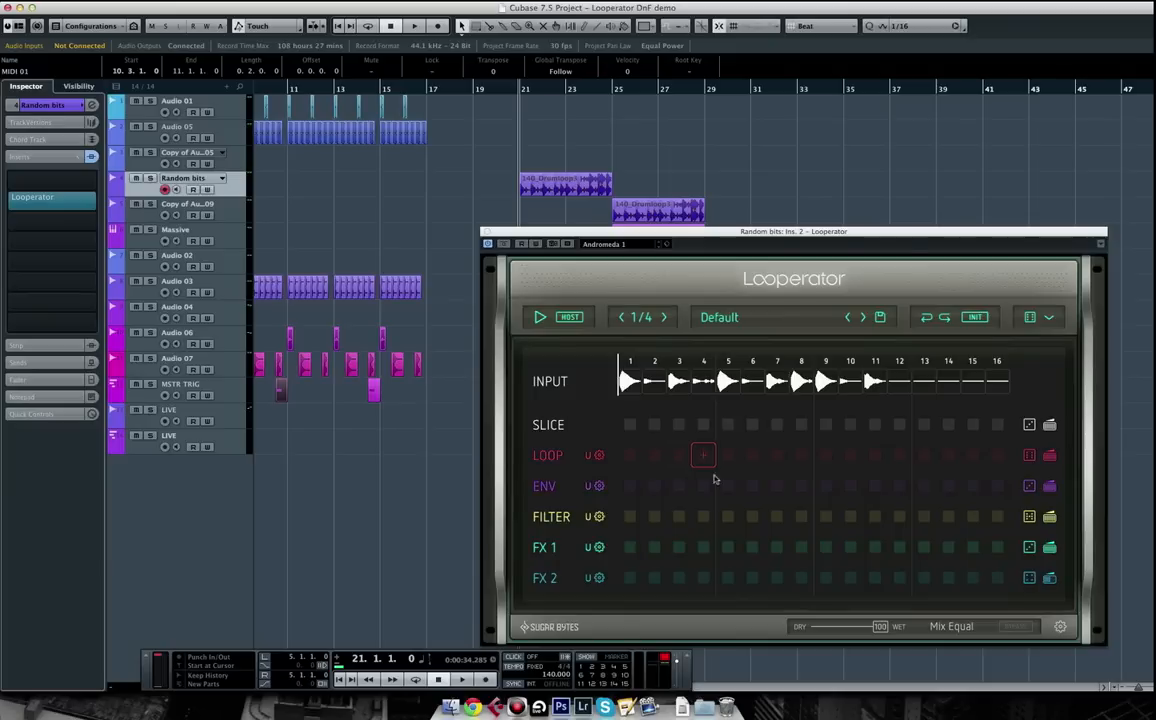
{"action": "left_click", "coordinate": [704, 456]}
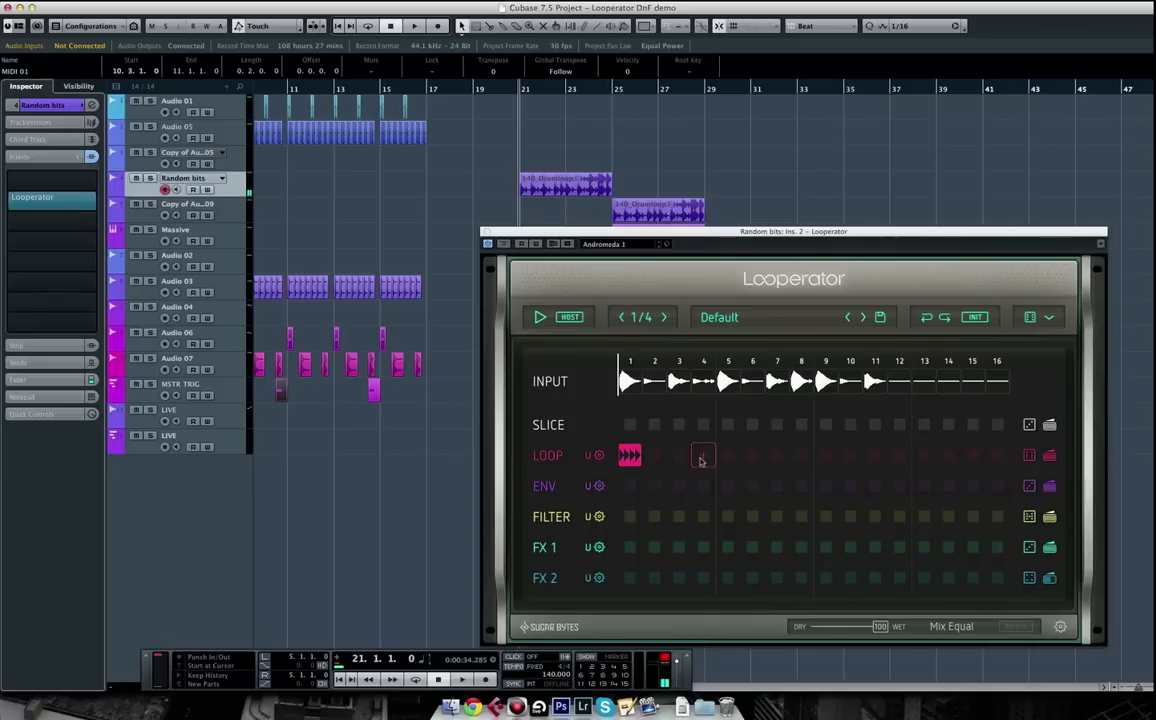
{"action": "left_click", "coordinate": [678, 456]}
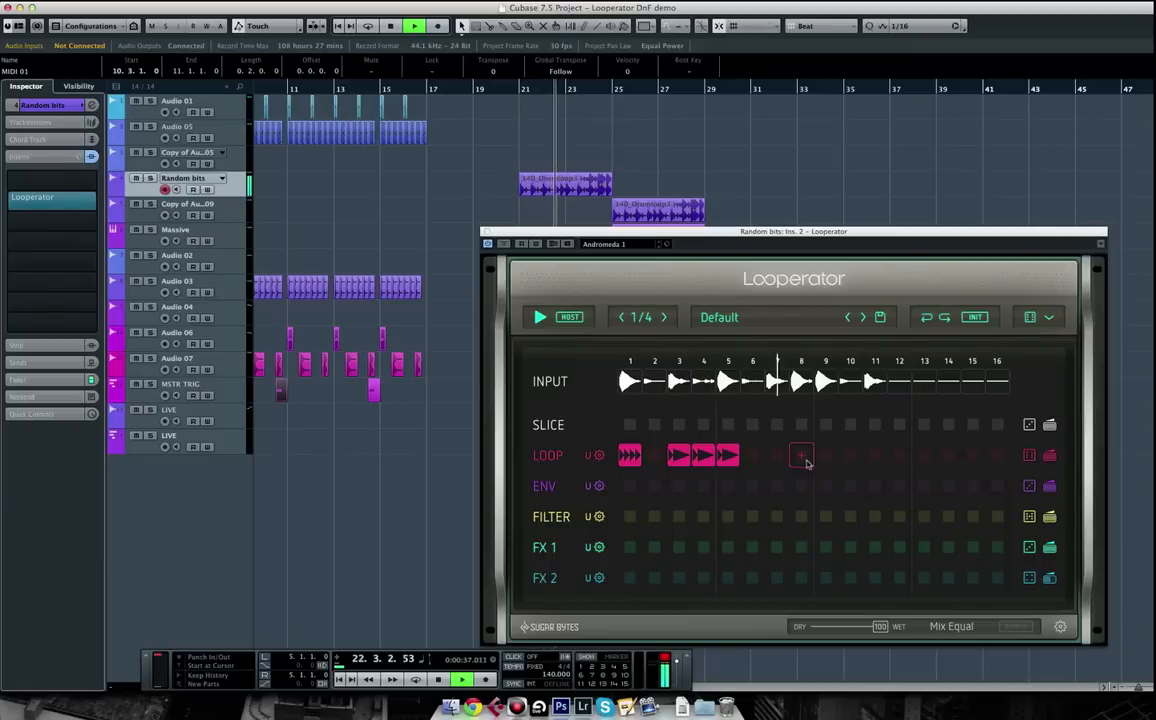
Add a filter step on step 4 and an FX 1 step on step 5, then show its effect choices
{"action": "left_click", "coordinate": [800, 456]}
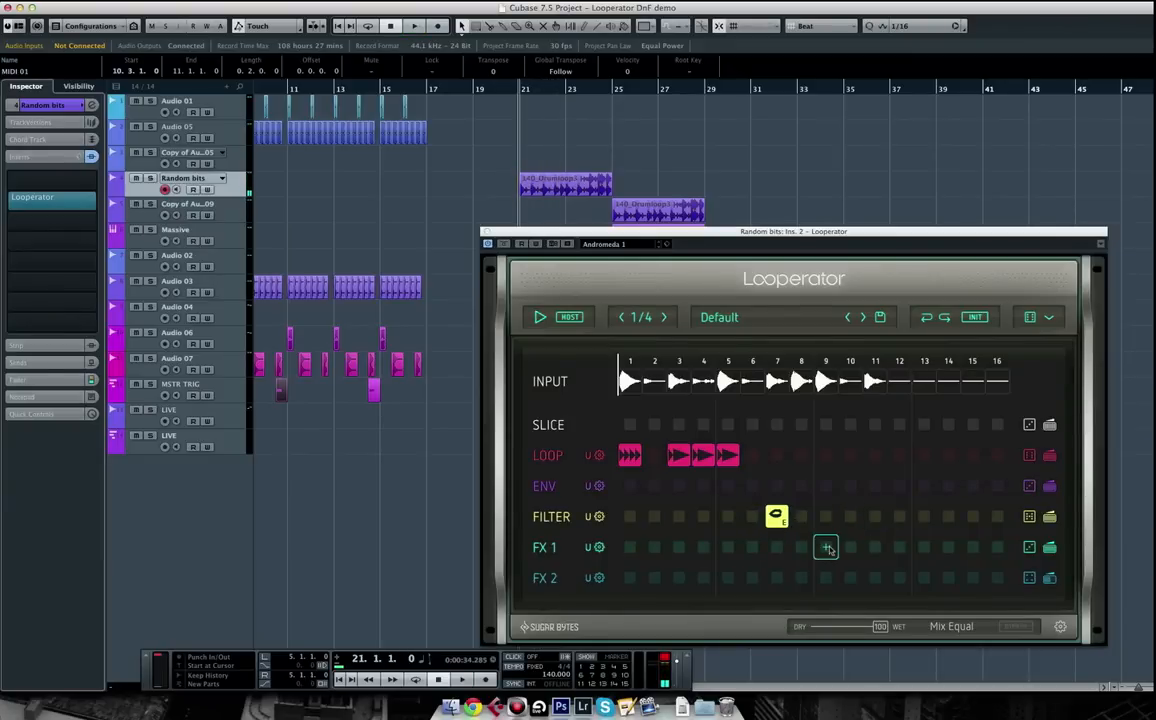
{"action": "left_click", "coordinate": [826, 548]}
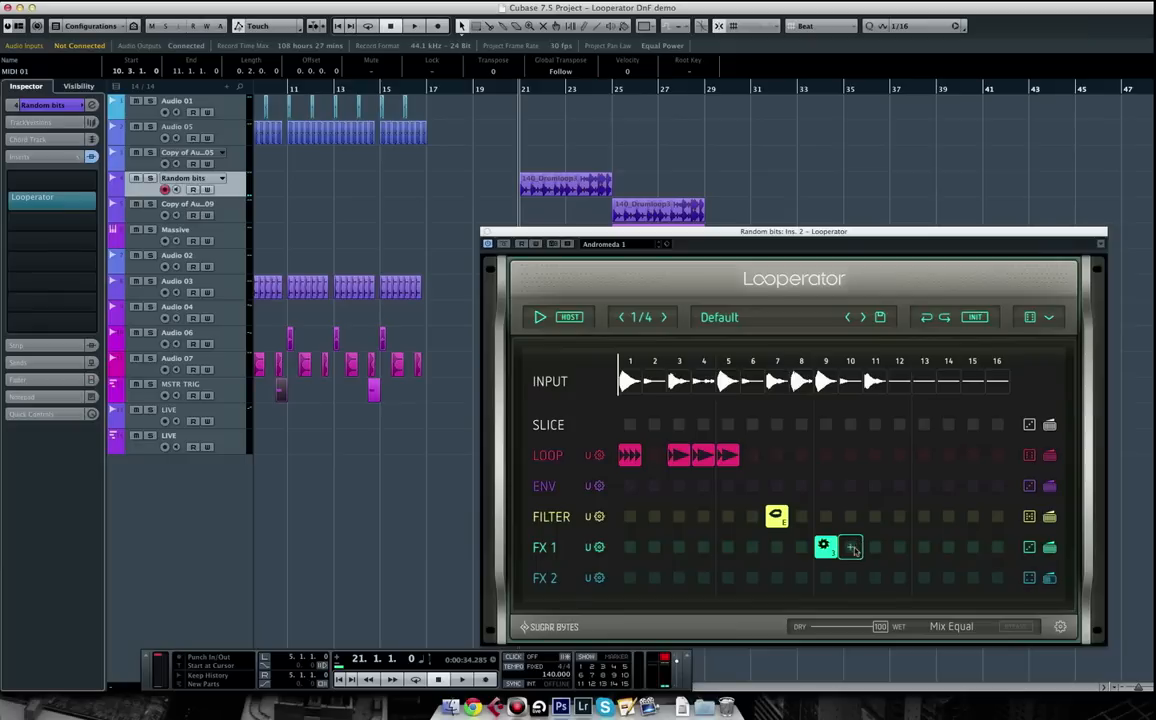
{"action": "left_click", "coordinate": [852, 548]}
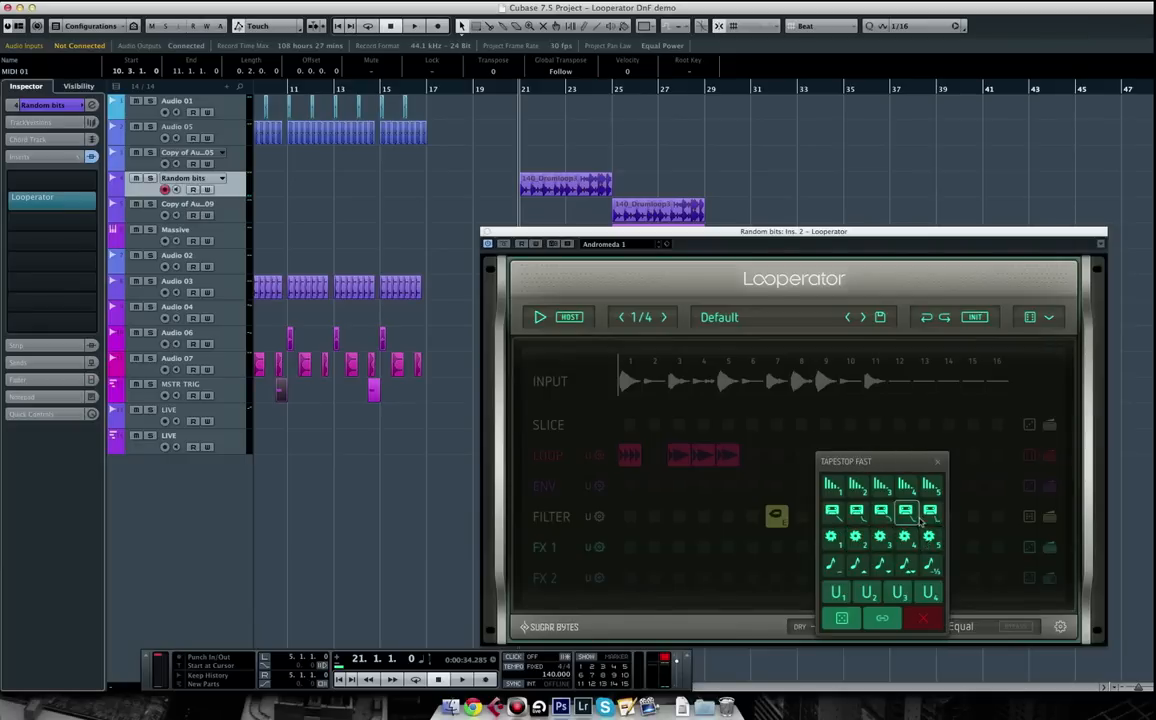